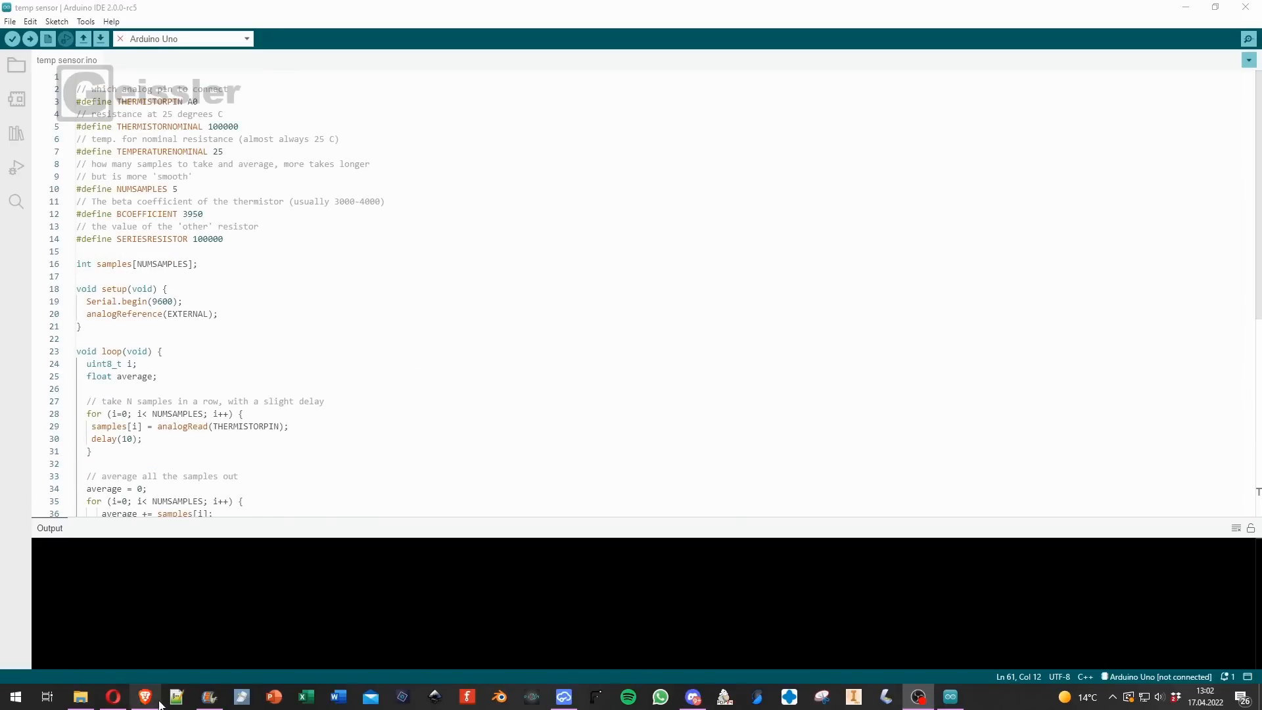
Step: Bring the Adafruit 'Using a Thermistor' guide forward in Brave and scroll down
{"action": "left_click", "coordinate": [144, 697]}
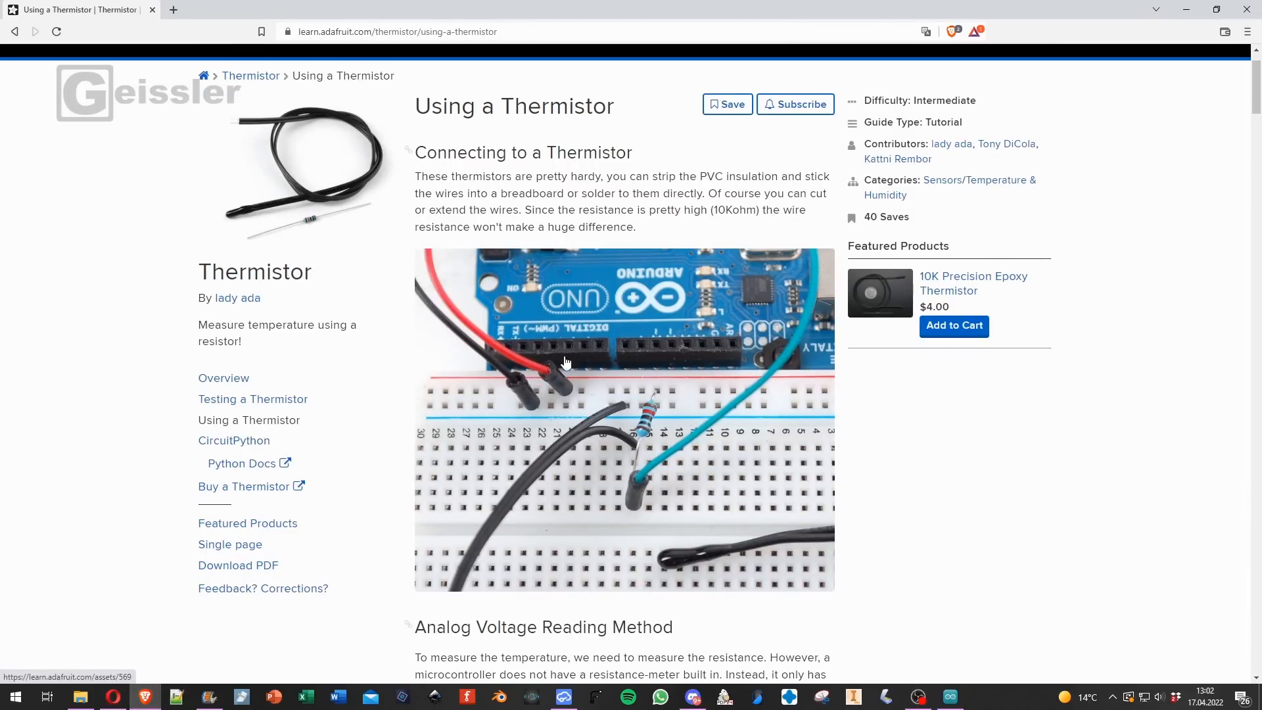
{"action": "mouse_move", "coordinate": [616, 257]}
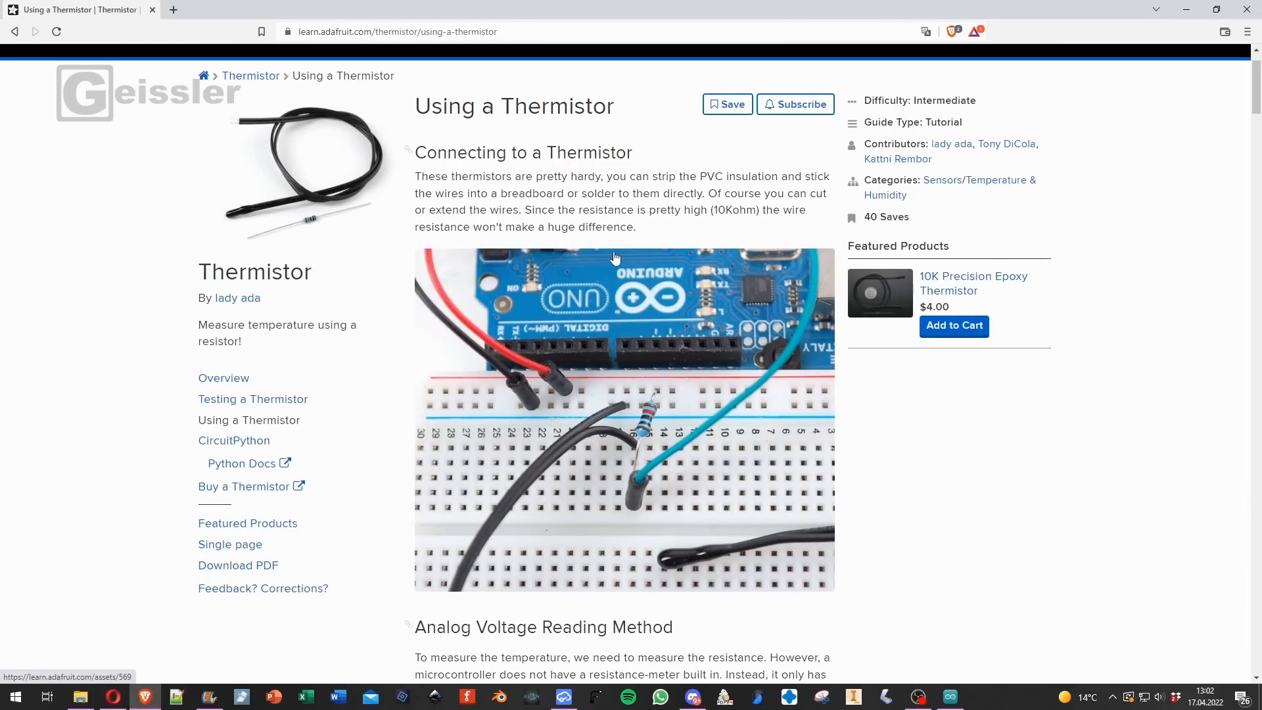
{"action": "scroll", "scroll_direction": "down", "scroll_amount": 3}
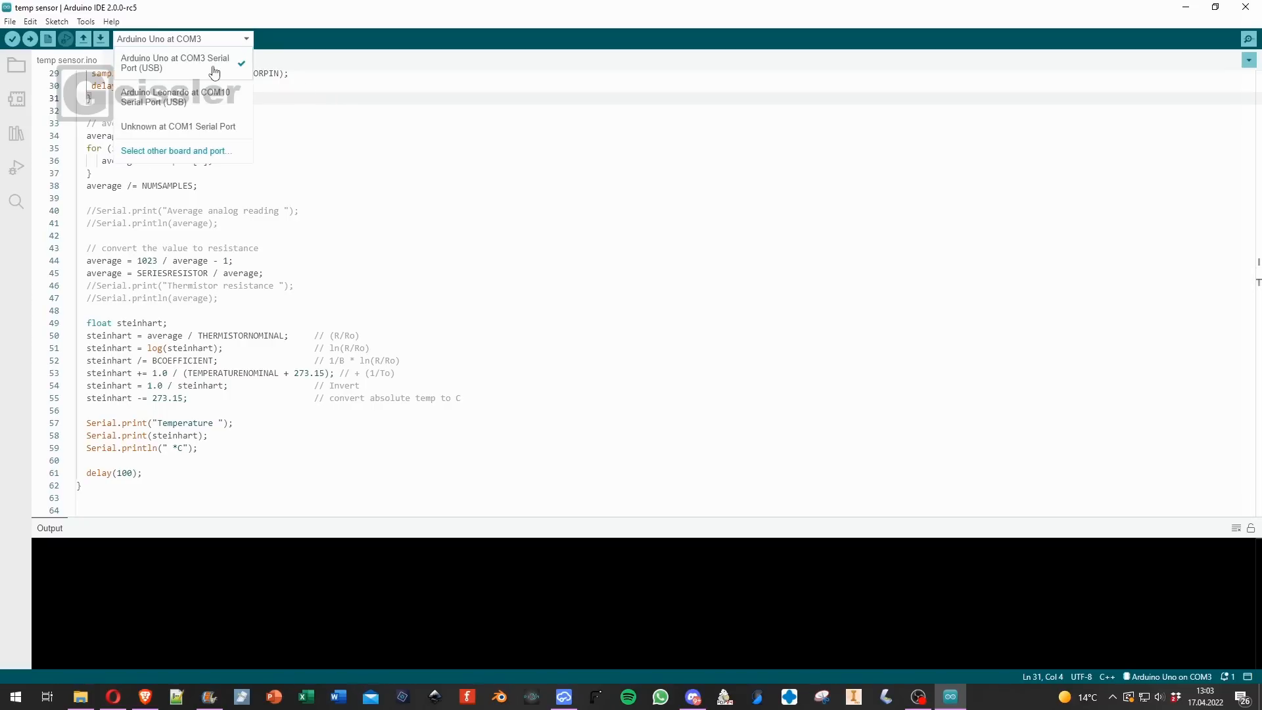
{"action": "mouse_move", "coordinate": [172, 100]}
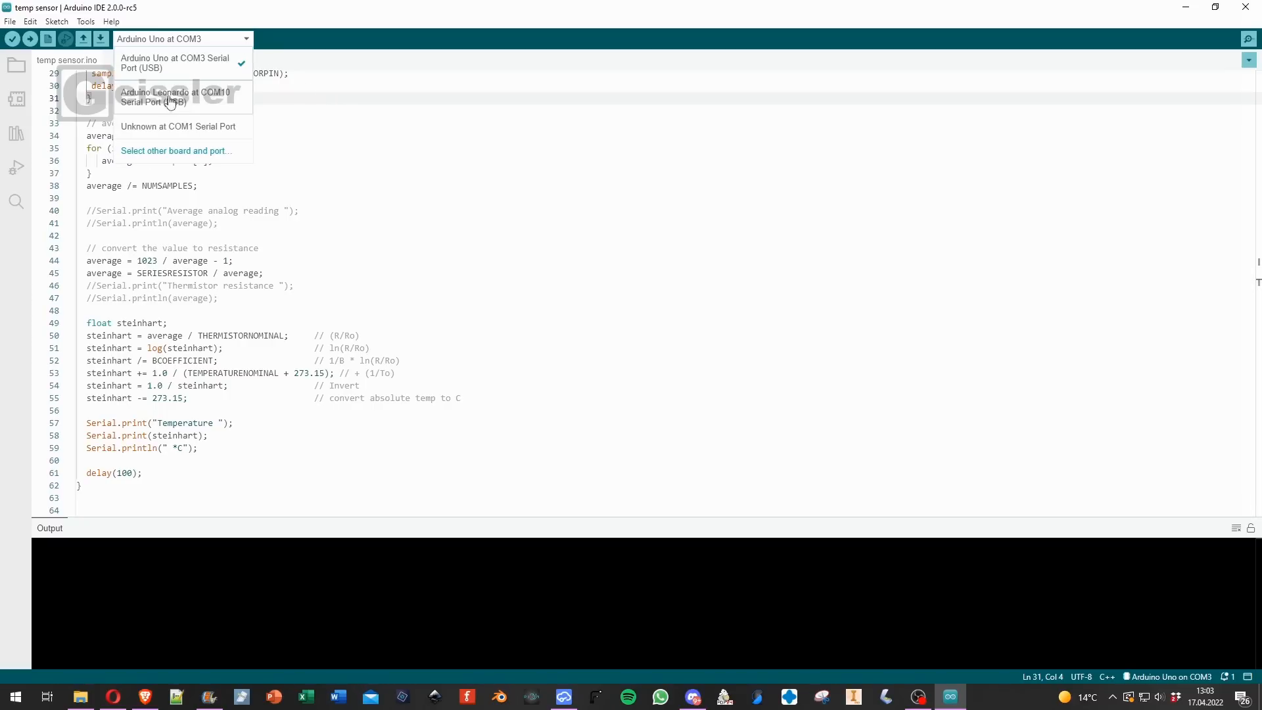
{"action": "mouse_move", "coordinate": [199, 102]}
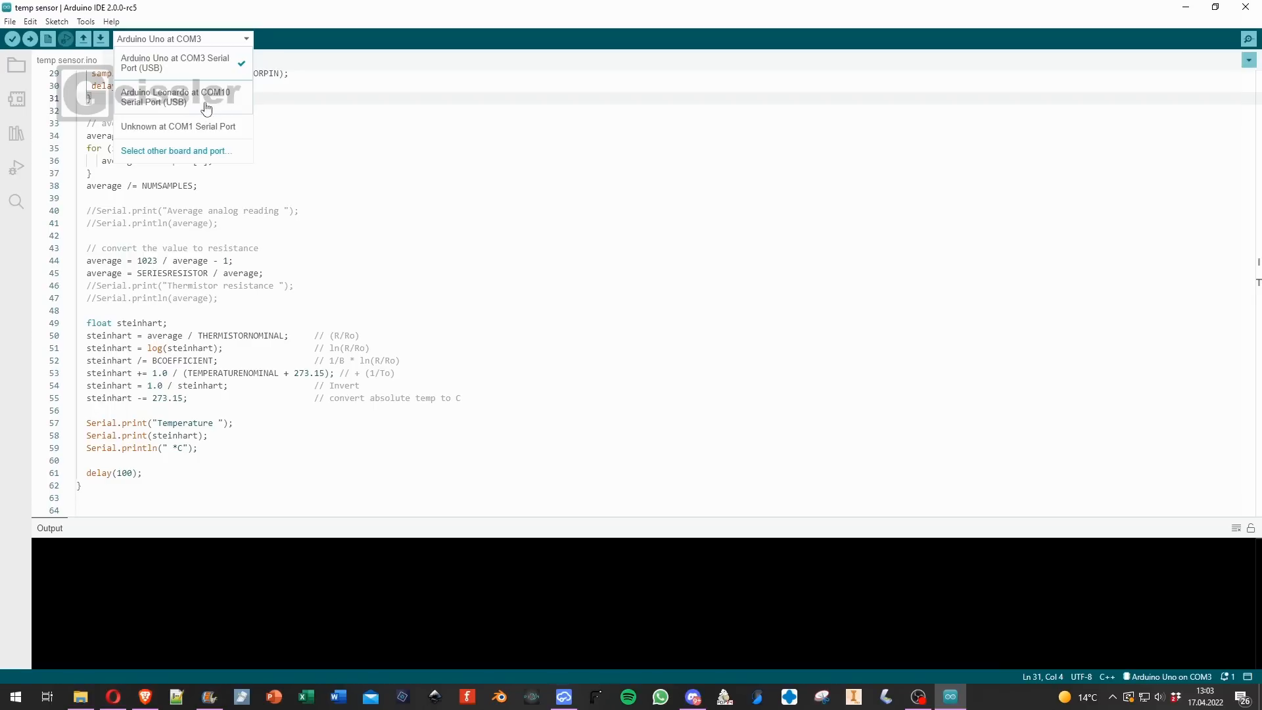
{"action": "mouse_move", "coordinate": [210, 108]}
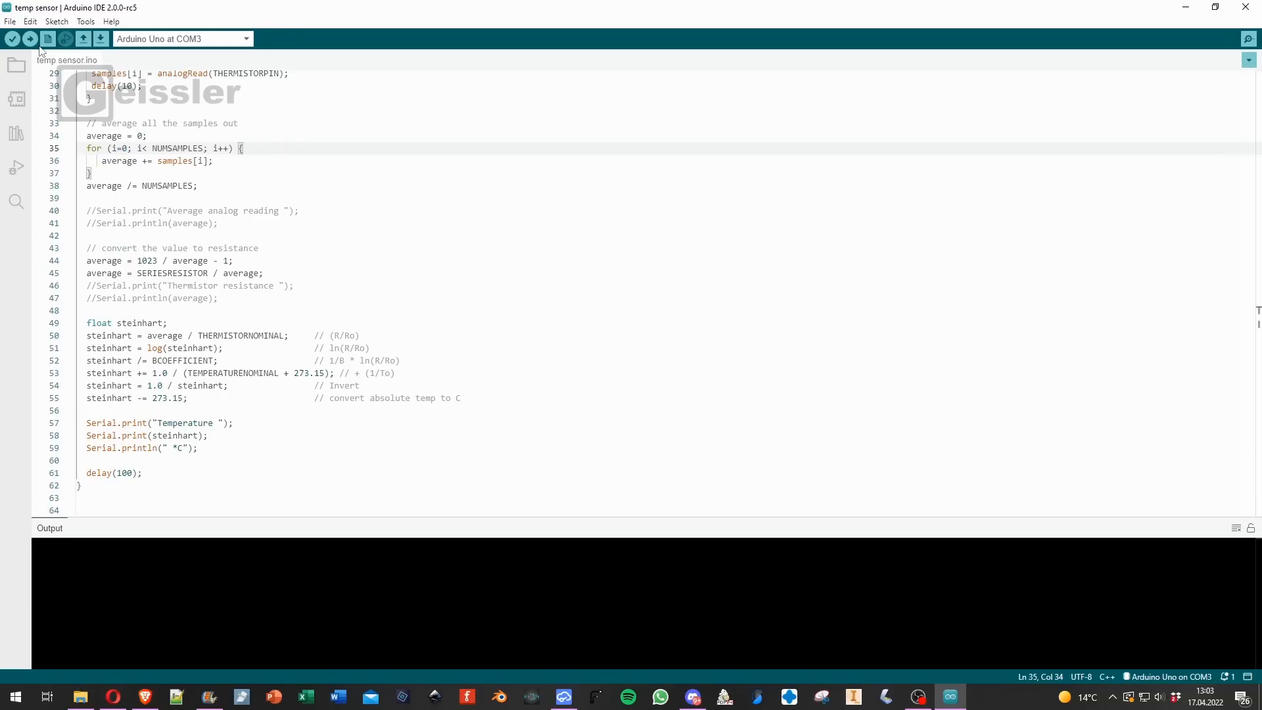
{"action": "mouse_move", "coordinate": [61, 38]}
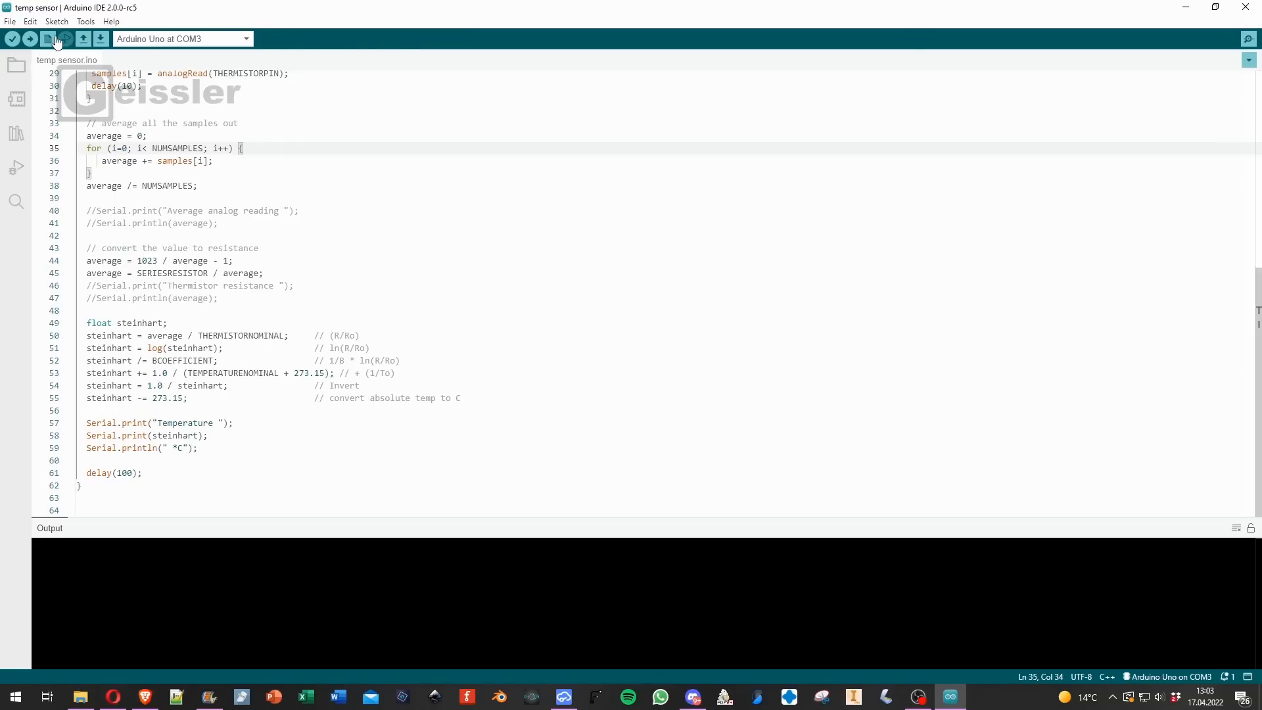
Step: Open the Serial Monitor to show thermistor readings around 23 °C
{"action": "left_click", "coordinate": [13, 41]}
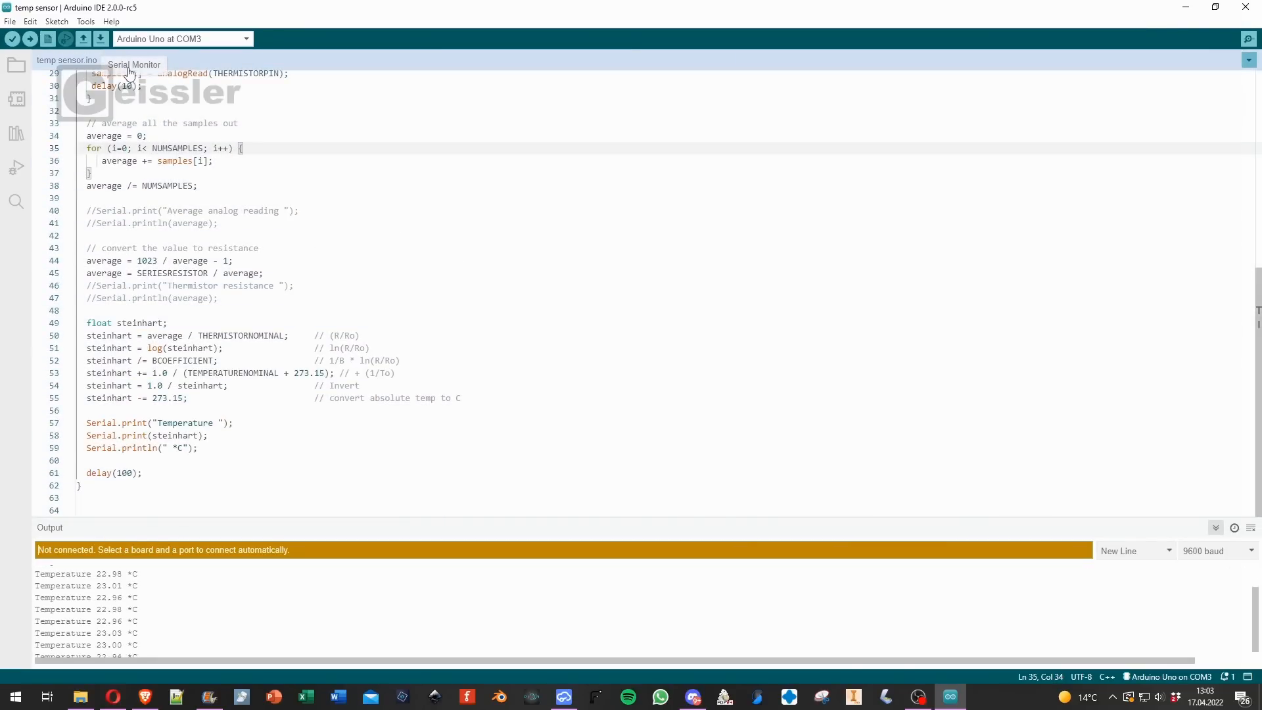
Step: Upload the thermistor sketch and view its Serial Monitor tab readings near 31 °C
{"action": "left_click", "coordinate": [135, 66]}
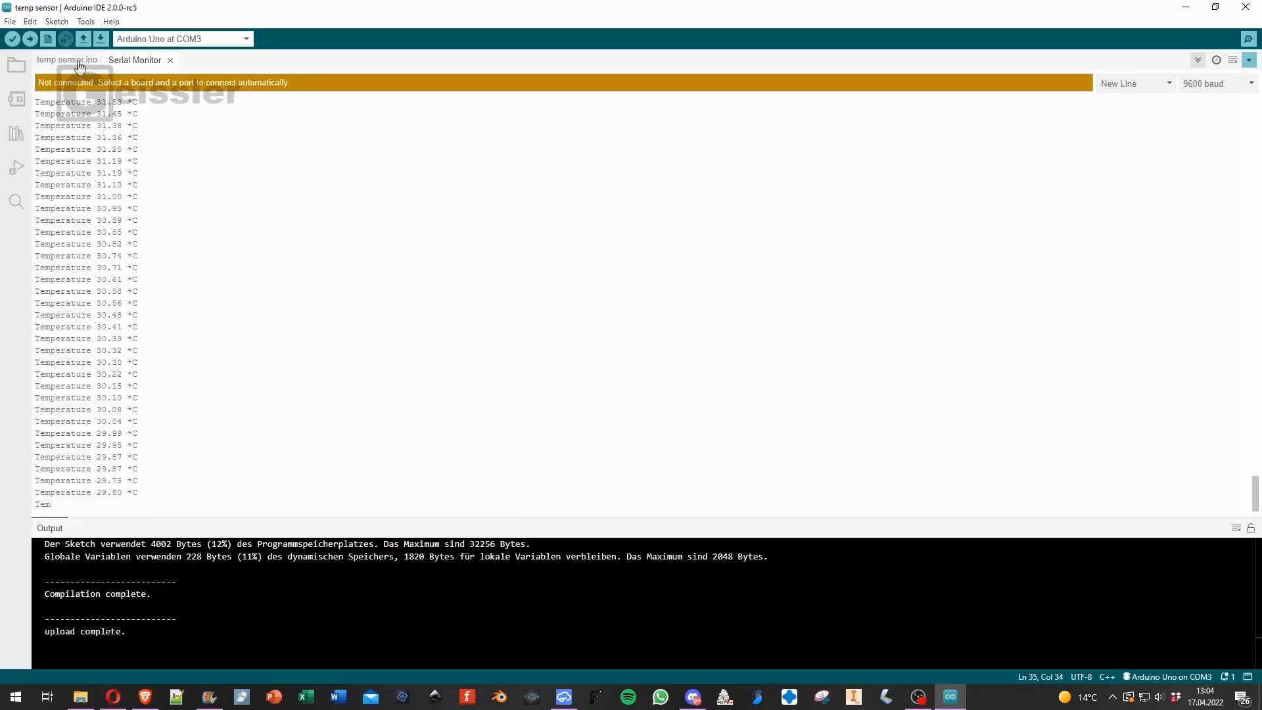
Step: Return to the temperature sketch and open Serial Monitor from the Tools menu
{"action": "left_click", "coordinate": [85, 21]}
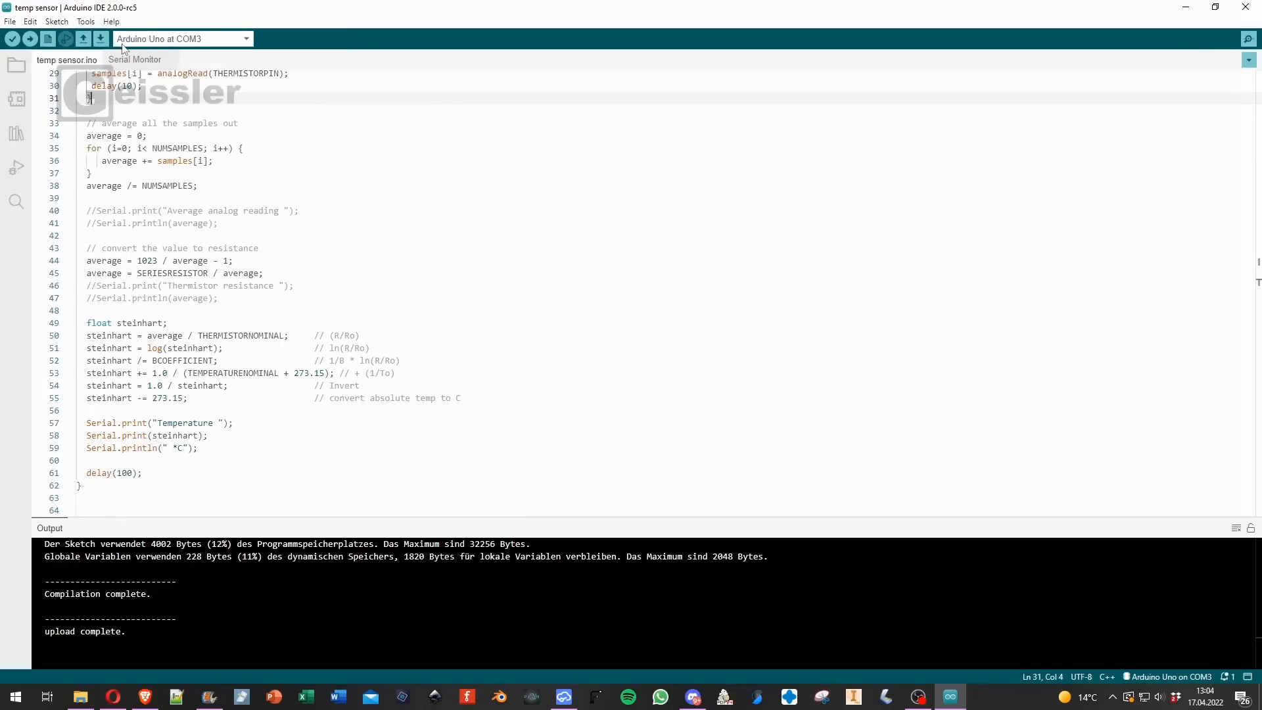
{"action": "left_click", "coordinate": [86, 22]}
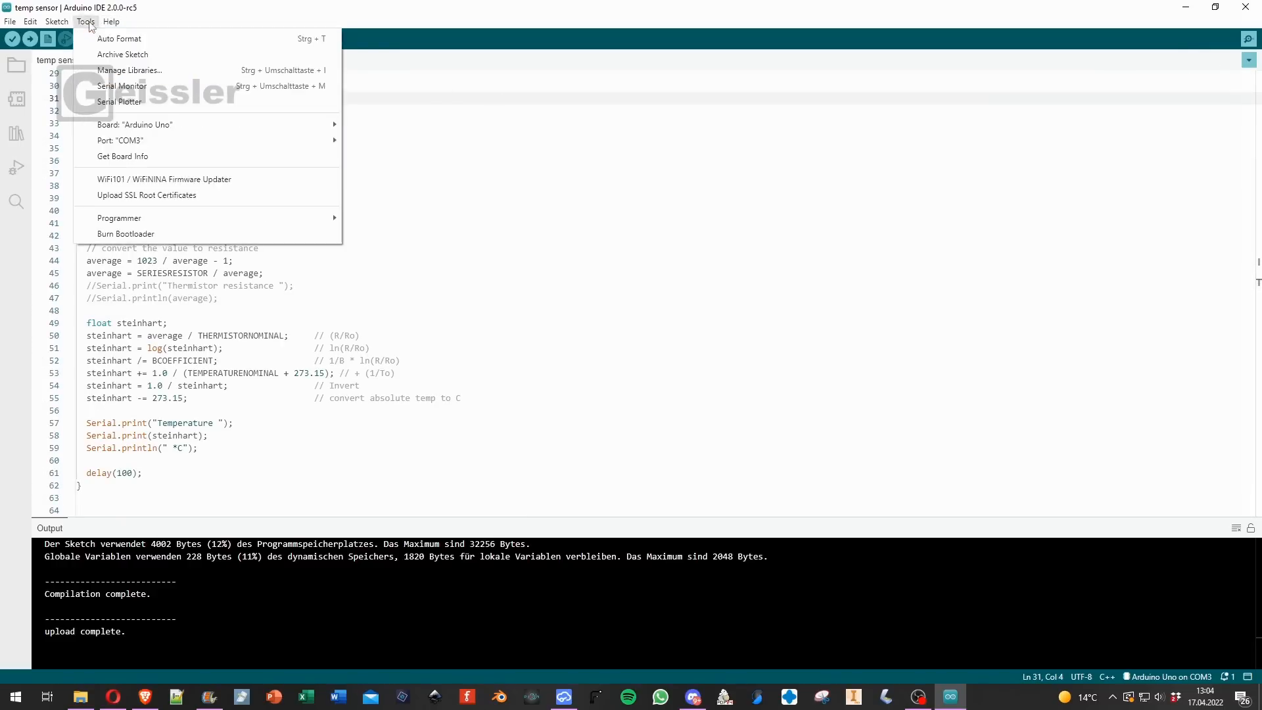
{"action": "left_click", "coordinate": [122, 86]}
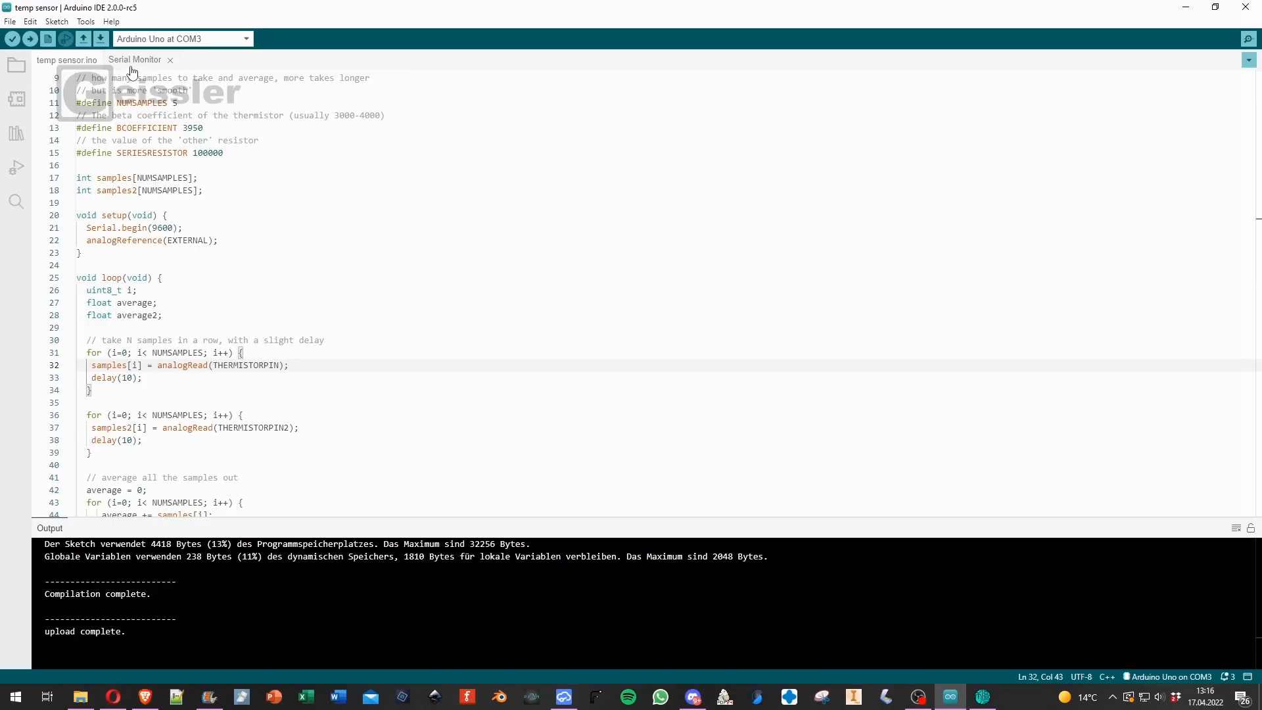
{"action": "left_click", "coordinate": [135, 59]}
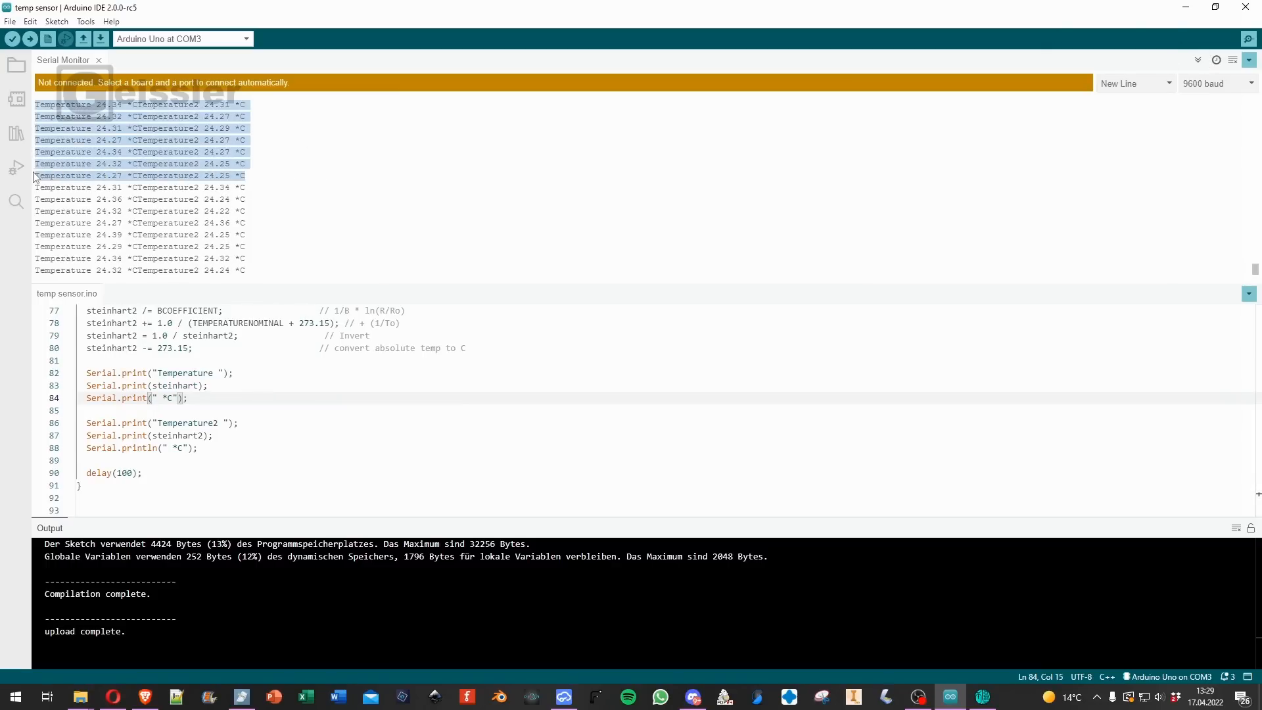
Step: Check serial output showing Temperature and Temperature2 both near 24.3 °C
{"action": "left_click", "coordinate": [86, 21]}
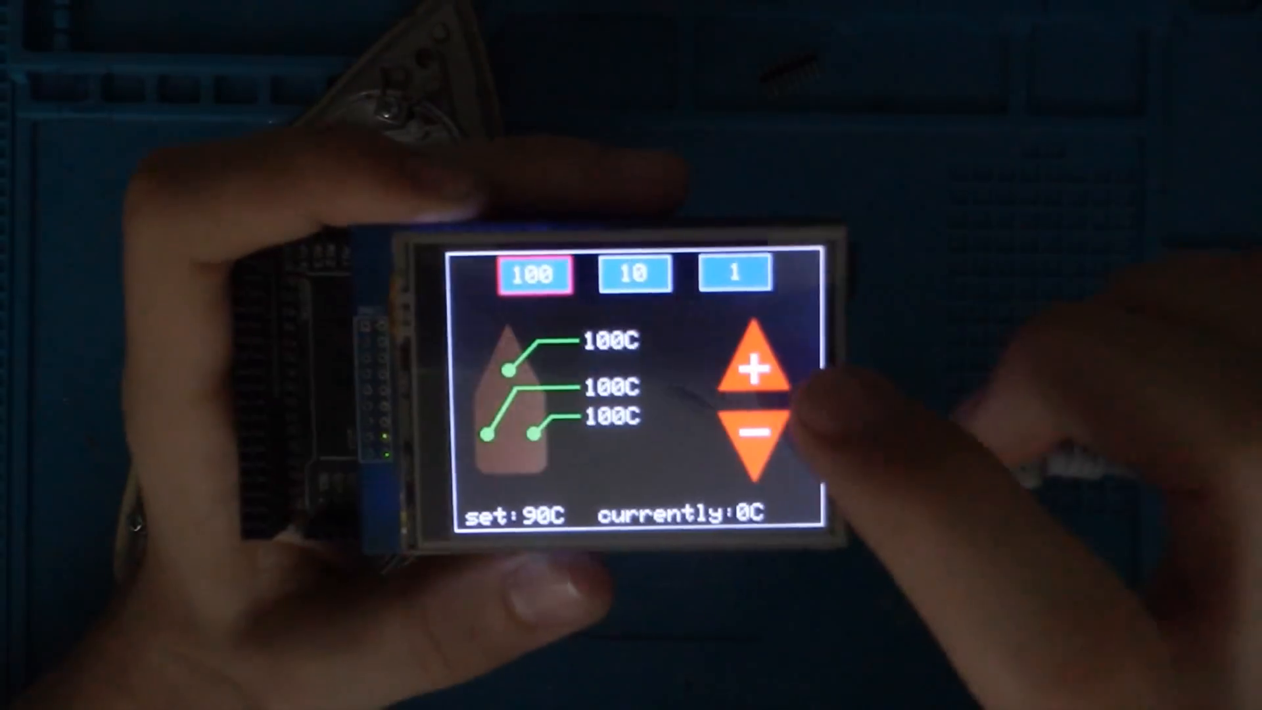
Step: Adjust the touchscreen controller's set temperature to 90C, current reading 0C
{"action": "left_click", "coordinate": [757, 367]}
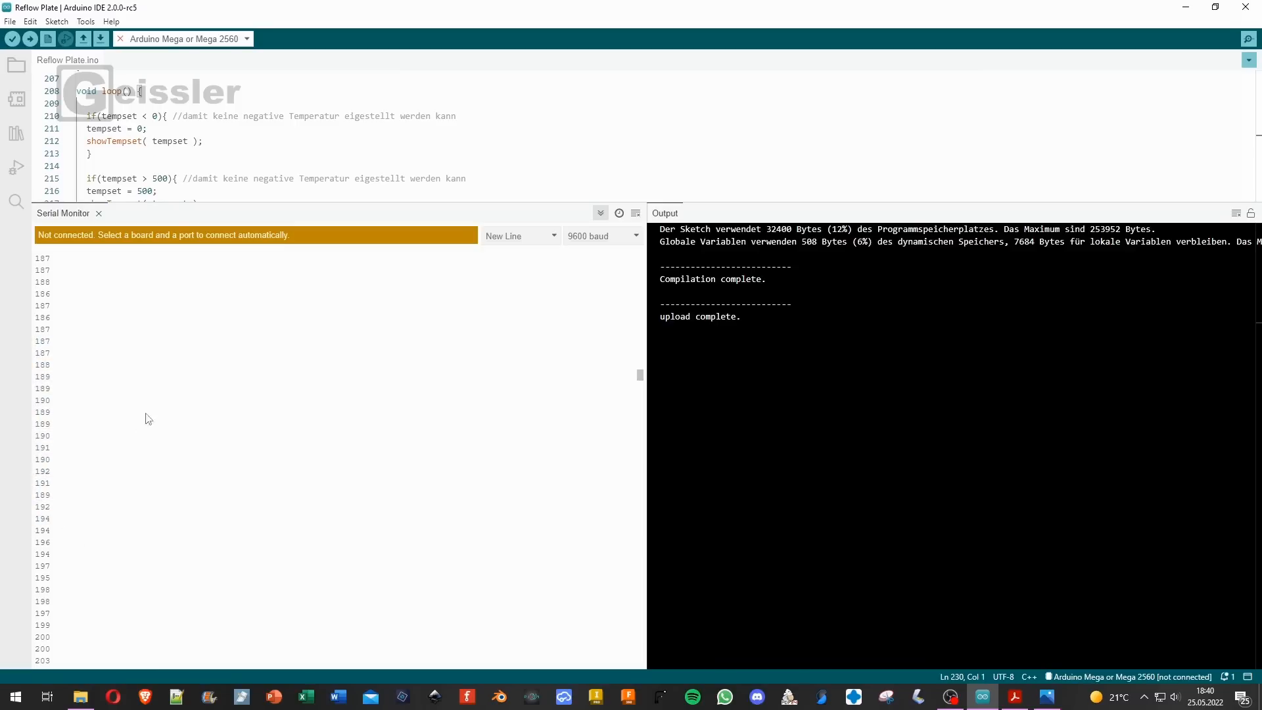
{"action": "mouse_move", "coordinate": [1184, 6]}
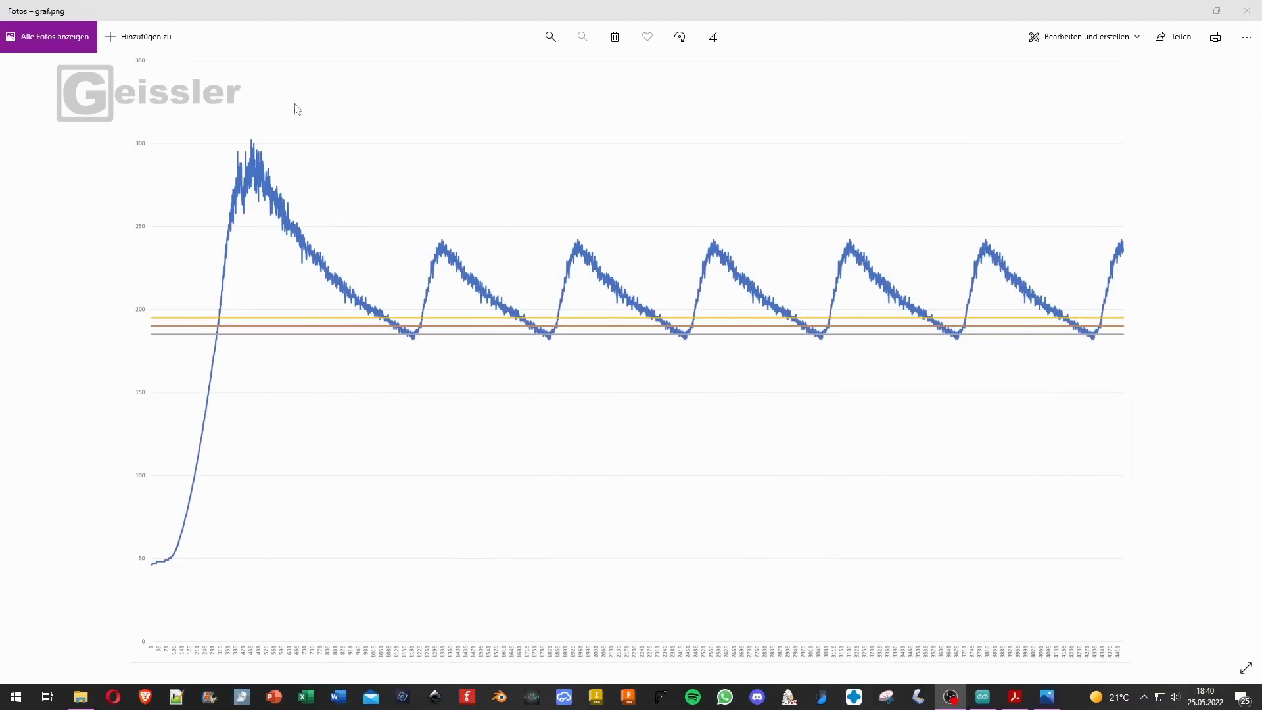
{"action": "mouse_move", "coordinate": [235, 332]}
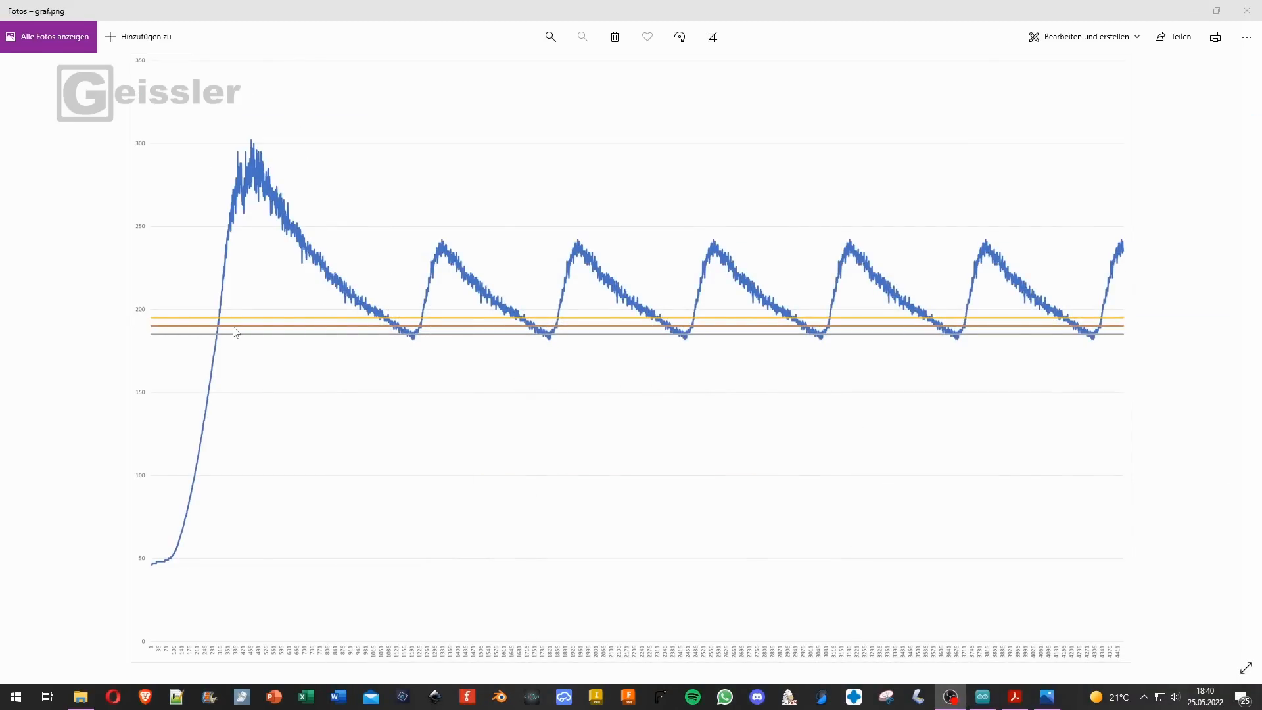
{"action": "mouse_move", "coordinate": [237, 345]}
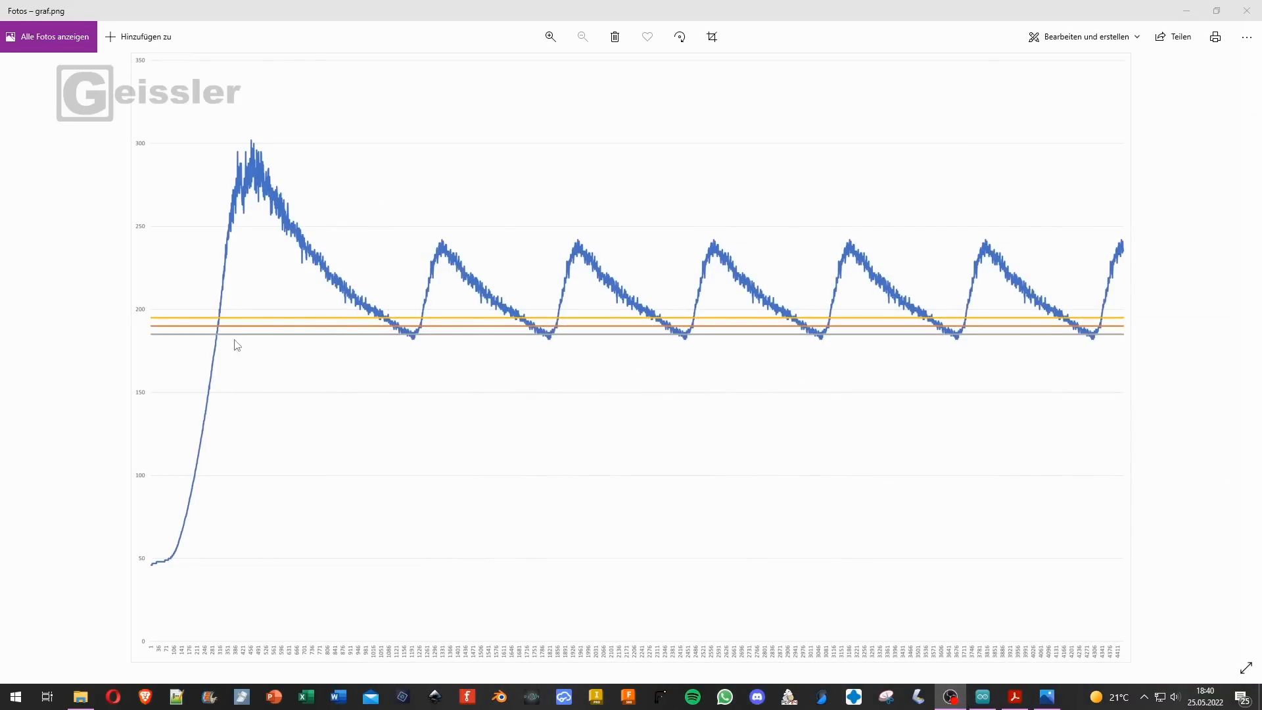
{"action": "mouse_move", "coordinate": [447, 255]}
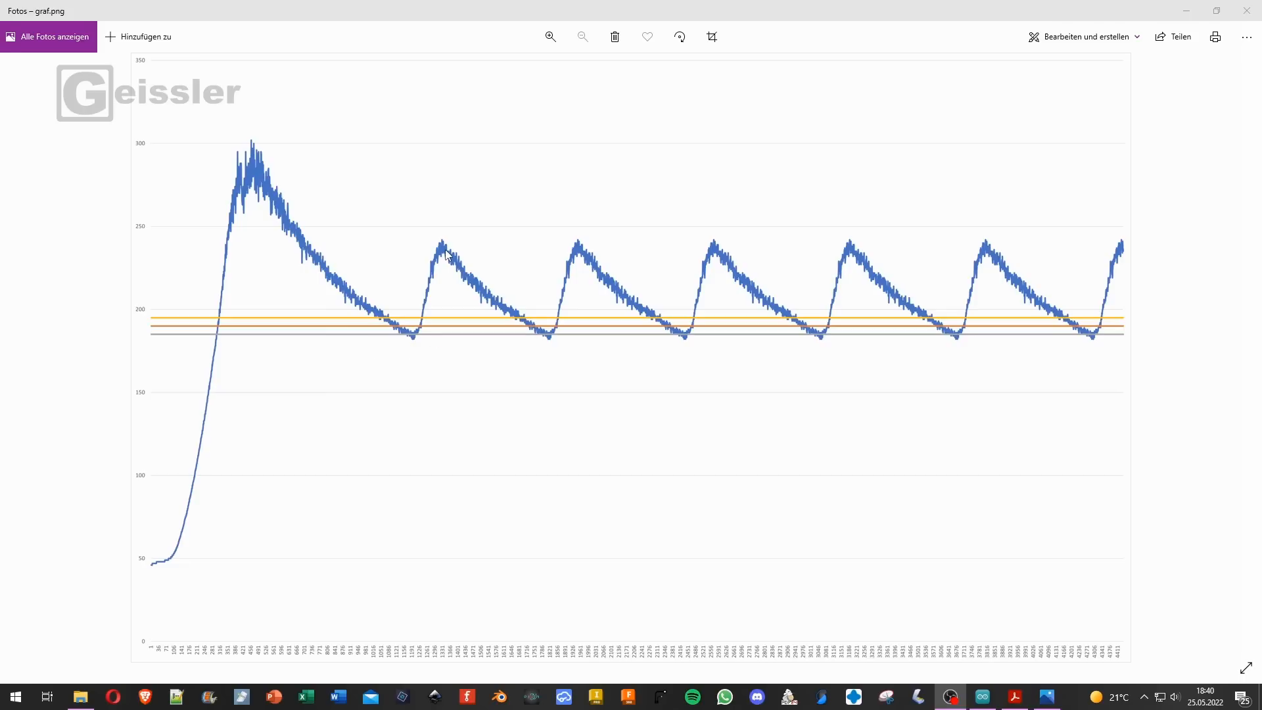
{"action": "mouse_move", "coordinate": [269, 318]}
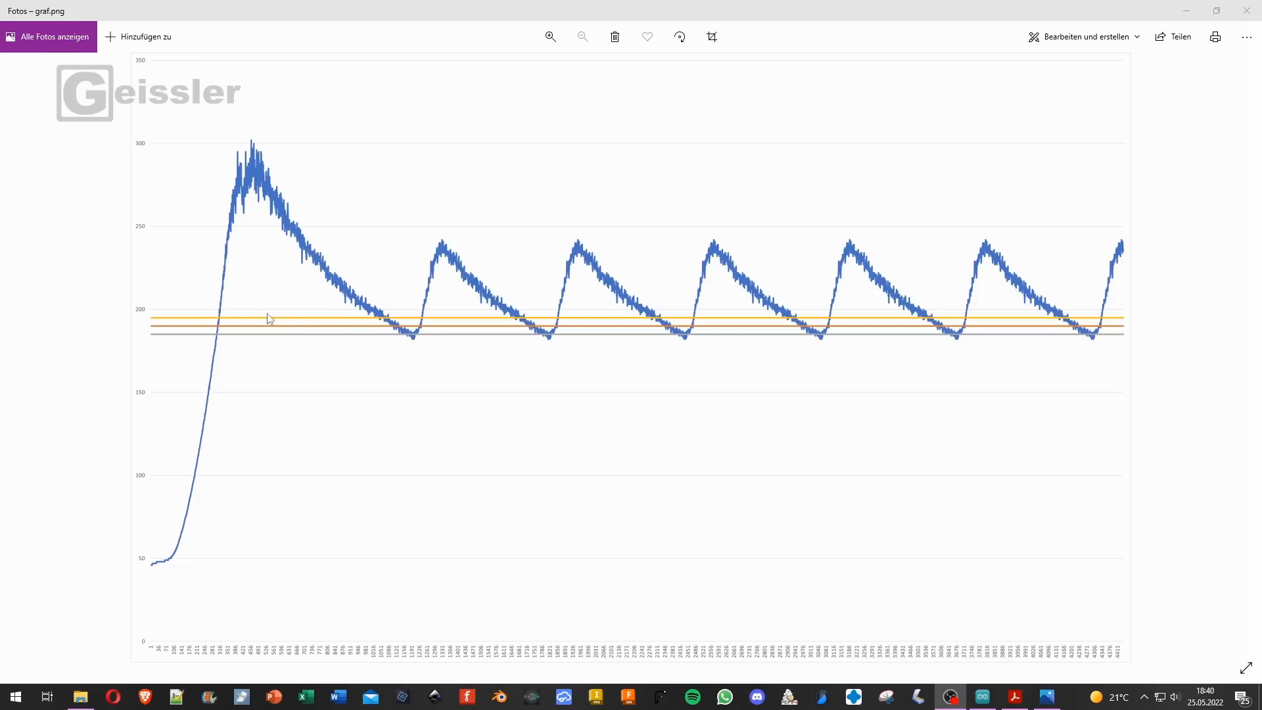
{"action": "mouse_move", "coordinate": [455, 439]}
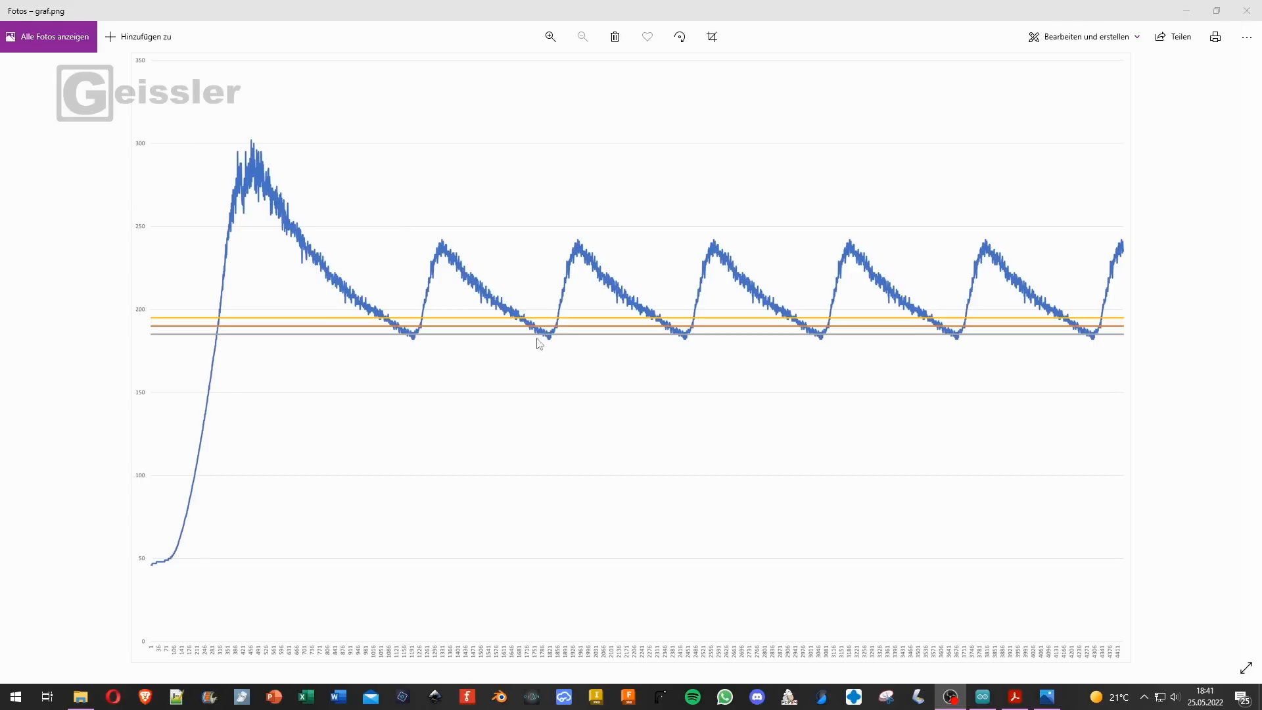
{"action": "mouse_move", "coordinate": [709, 261]}
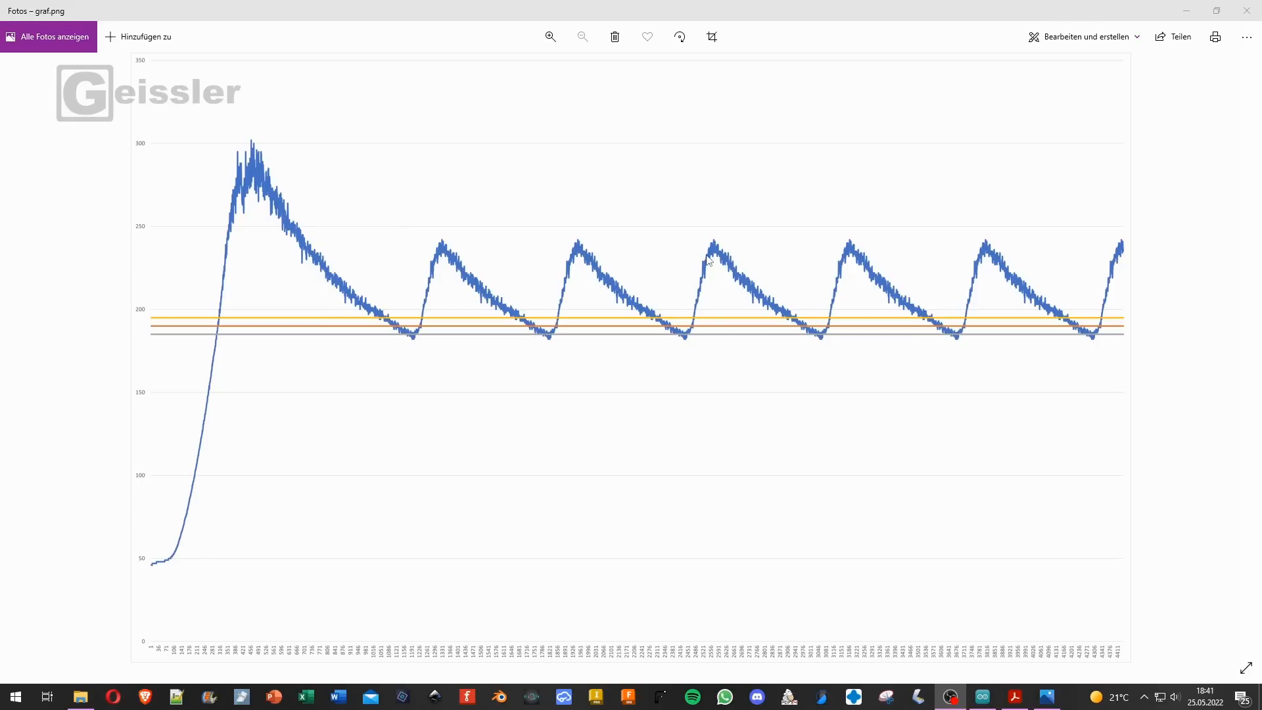
{"action": "mouse_move", "coordinate": [335, 191]}
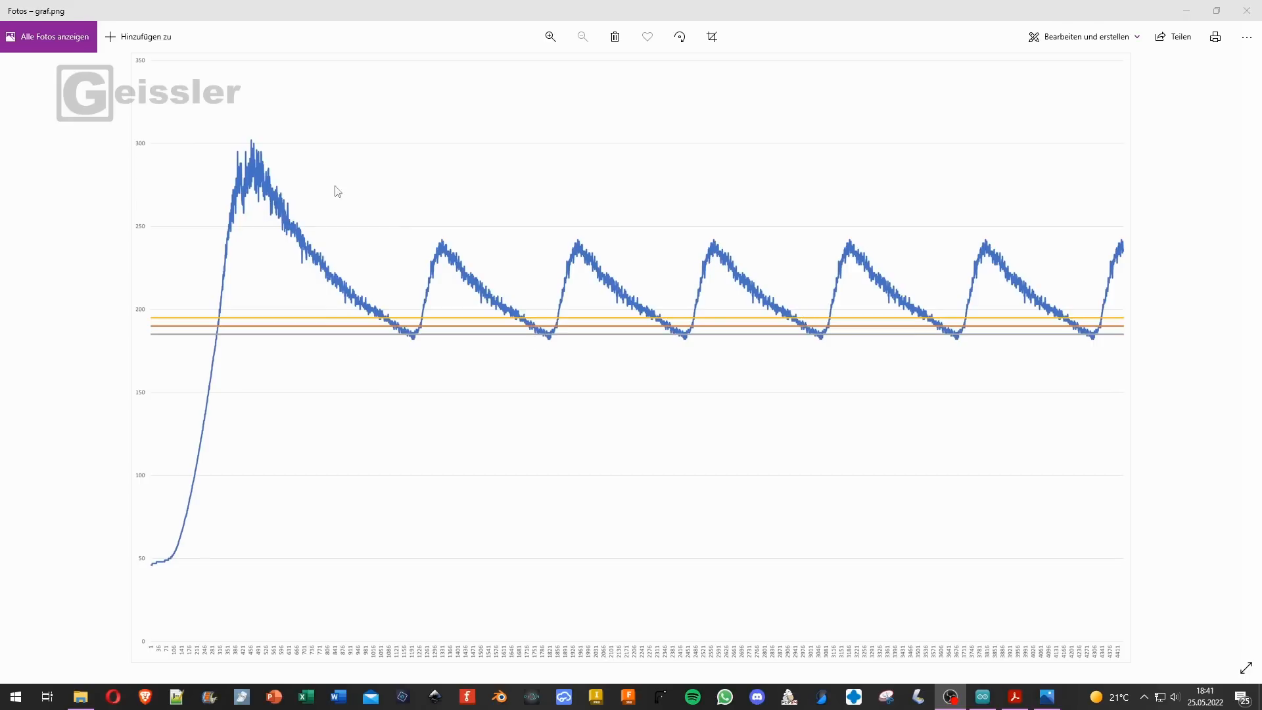
{"action": "mouse_move", "coordinate": [204, 504]}
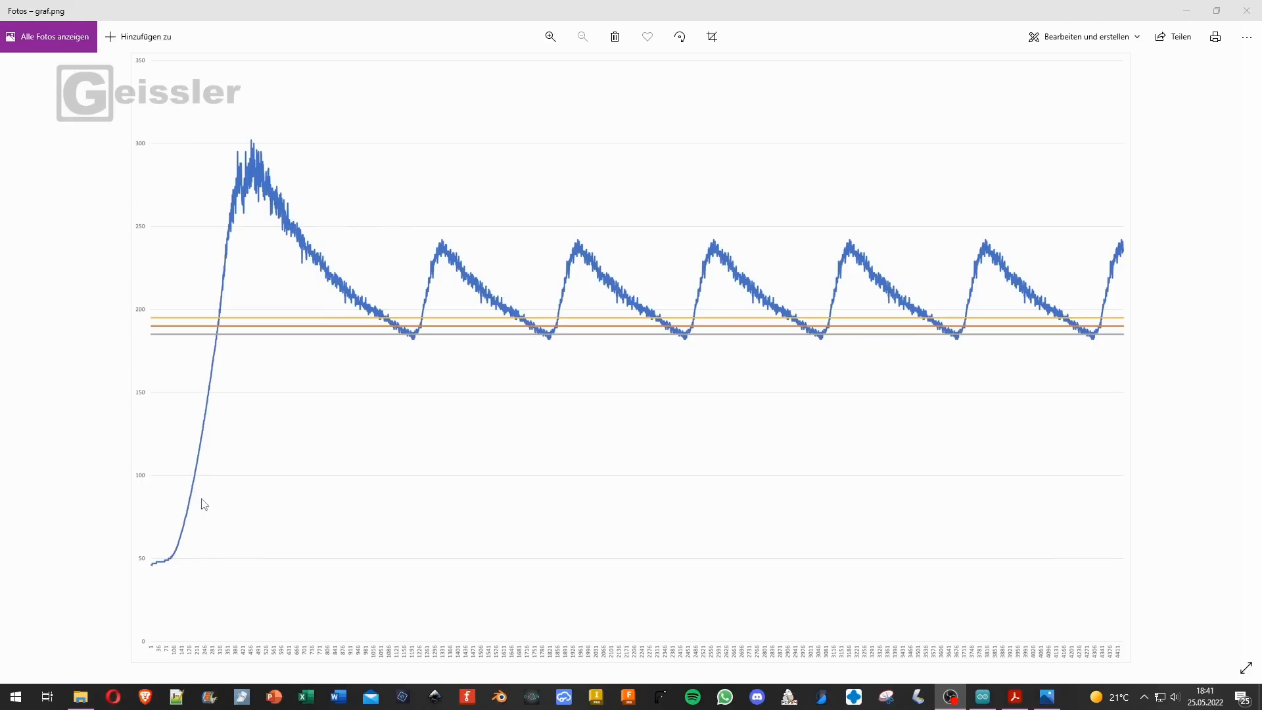
{"action": "mouse_move", "coordinate": [184, 529]}
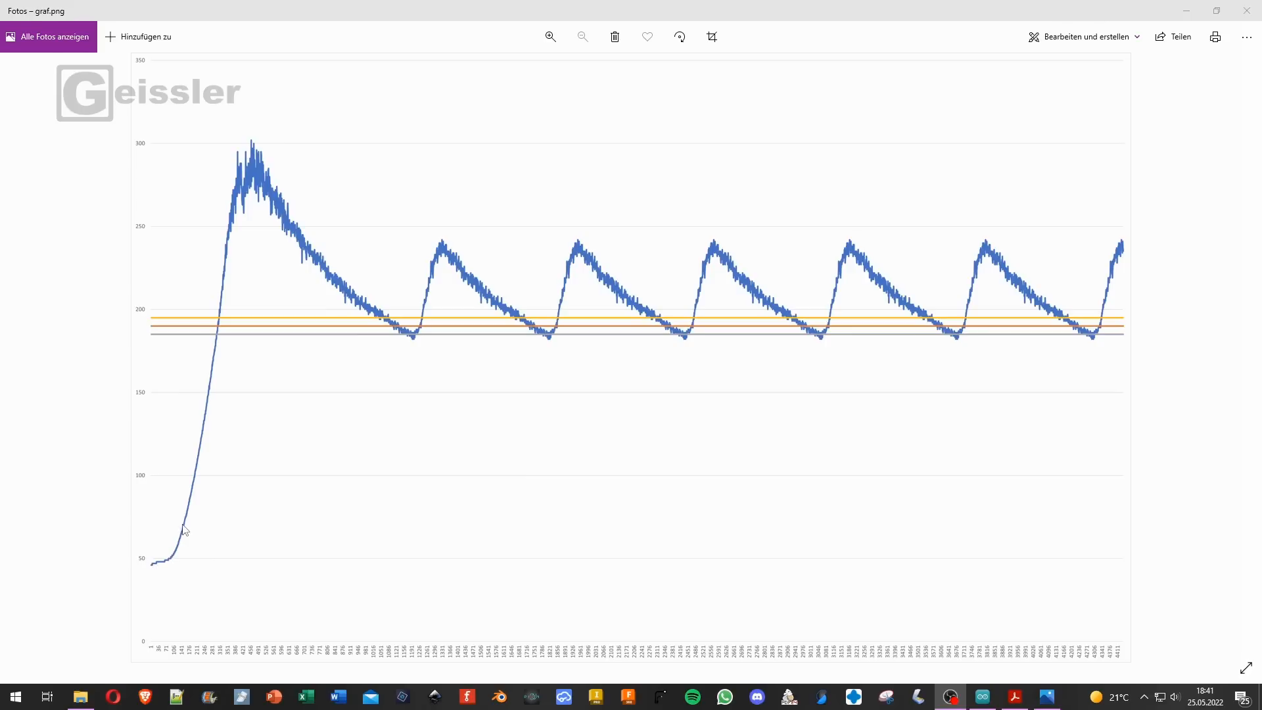
{"action": "mouse_move", "coordinate": [277, 127]}
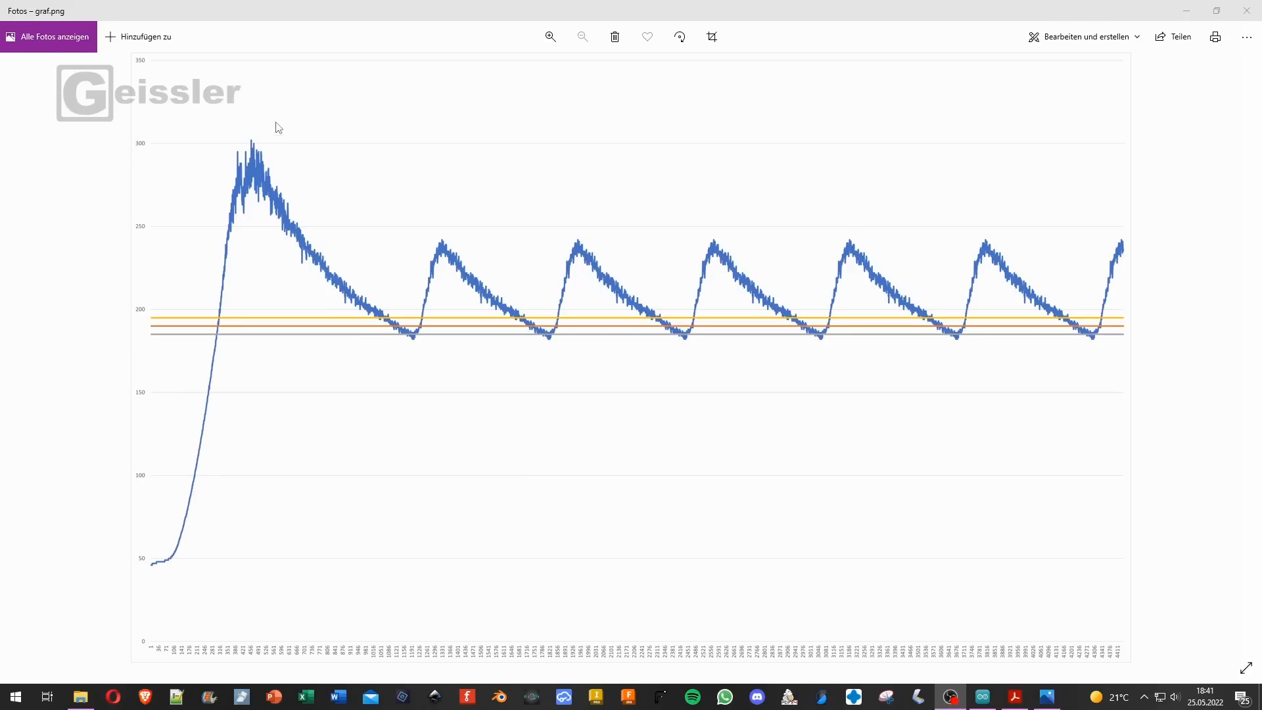
{"action": "mouse_move", "coordinate": [414, 329]}
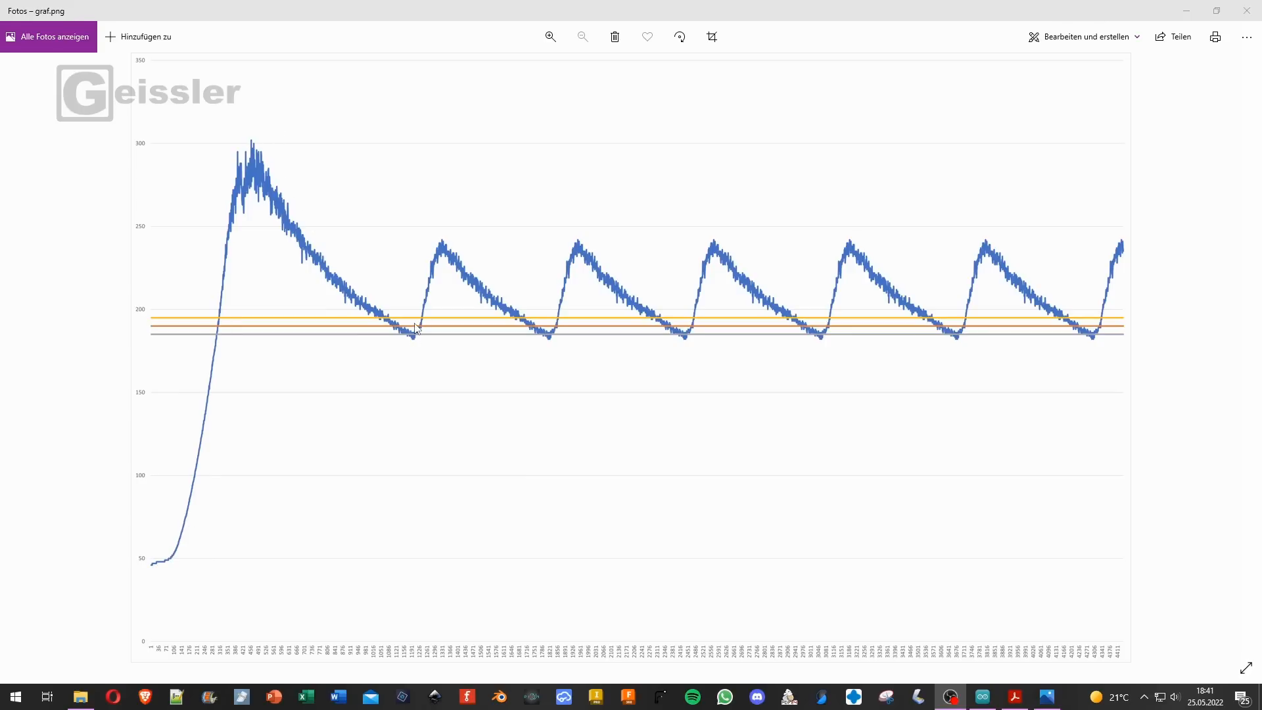
{"action": "mouse_move", "coordinate": [504, 336]}
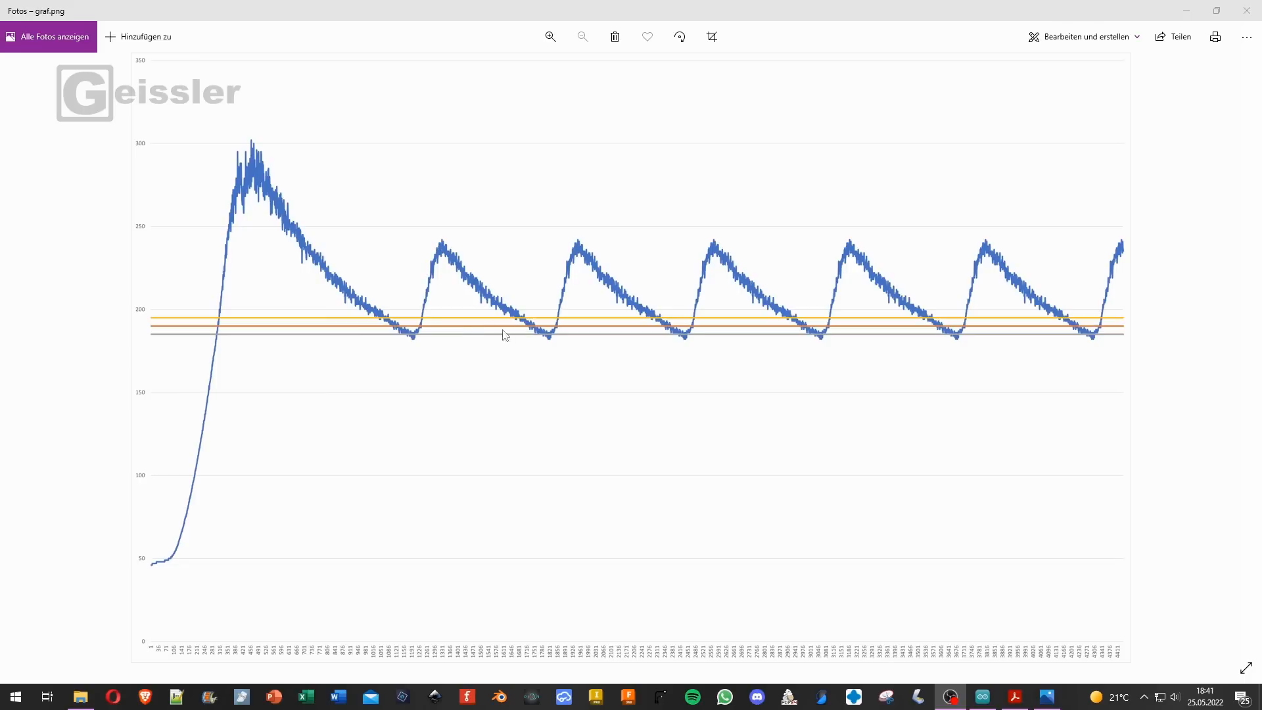
{"action": "mouse_move", "coordinate": [716, 245]}
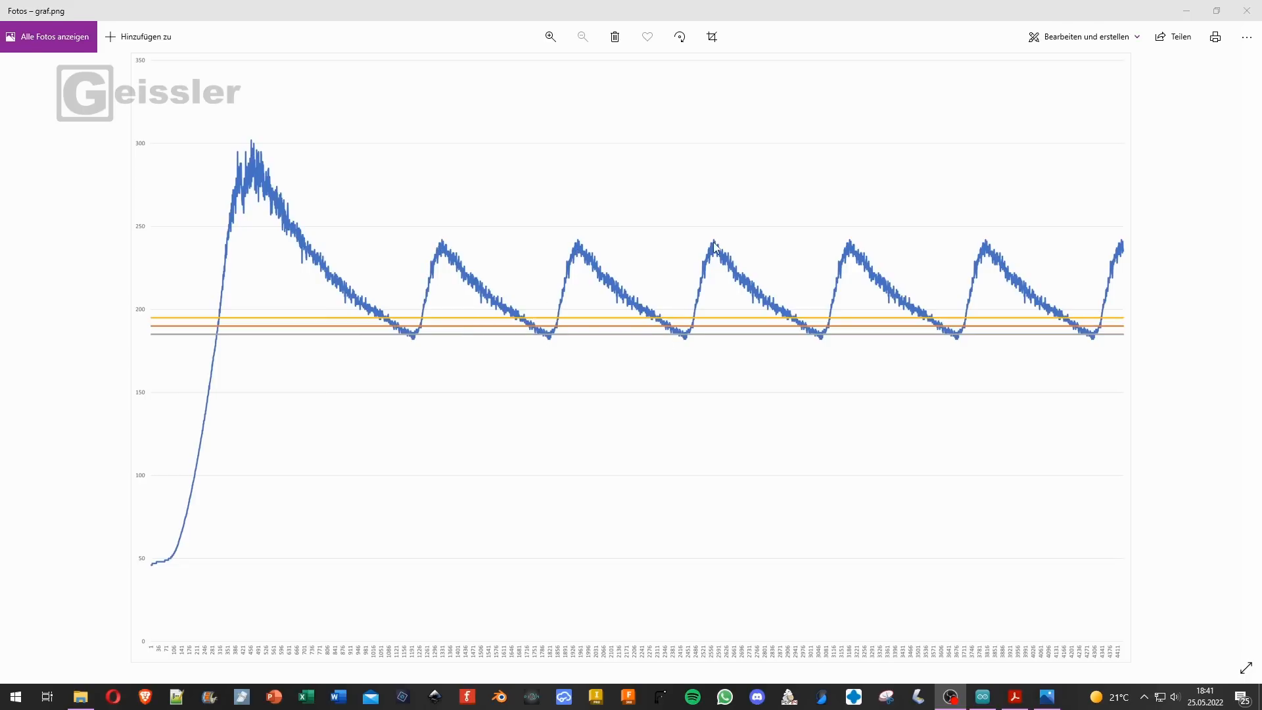
{"action": "mouse_move", "coordinate": [557, 348]}
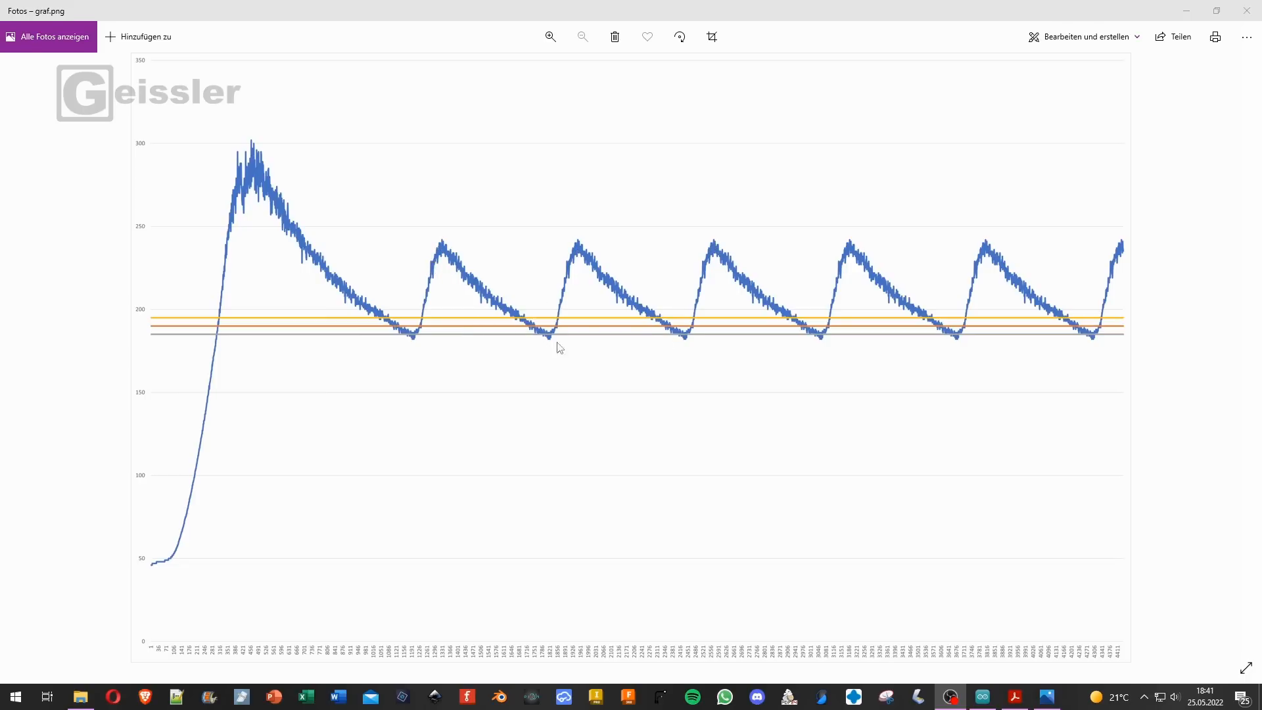
{"action": "mouse_move", "coordinate": [579, 251]}
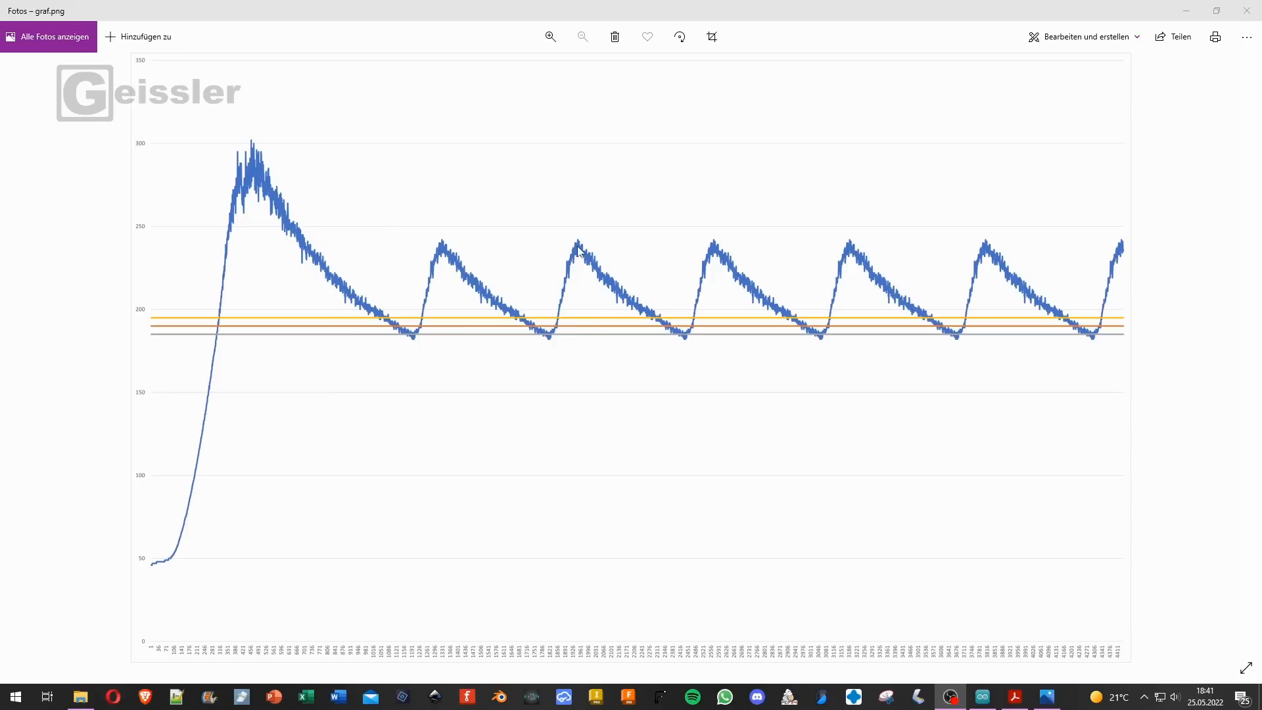